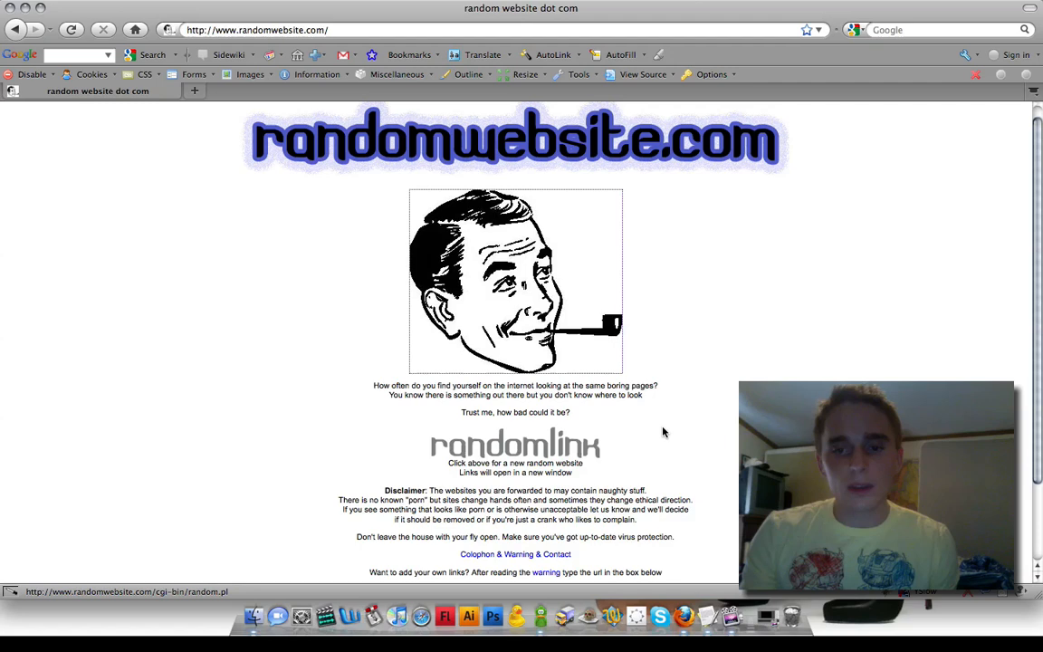
Step: Open tonyc.com in a new tab and bring up the Add-ons manager
click(515, 443)
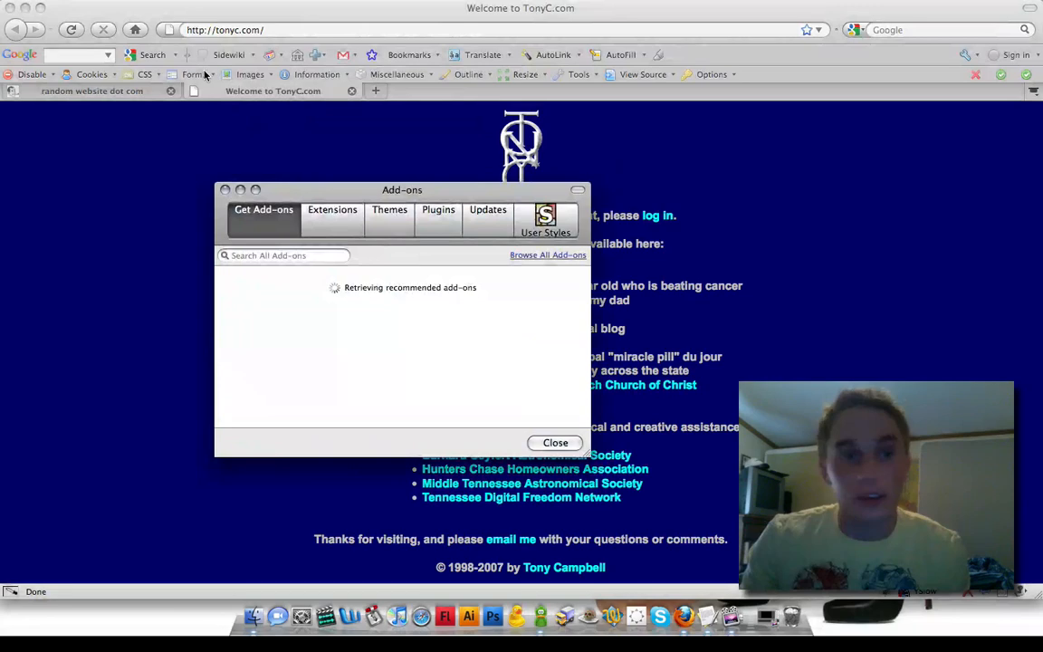
Step: Close the Add-ons window, returning to the TonyC.com home page tab
click(555, 442)
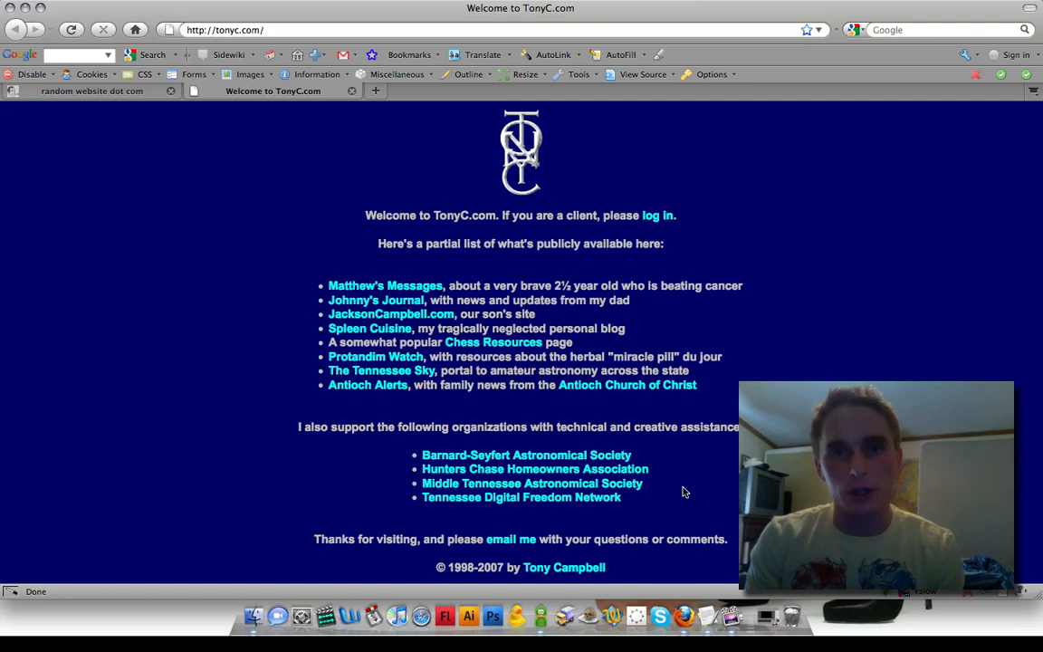
click(33, 74)
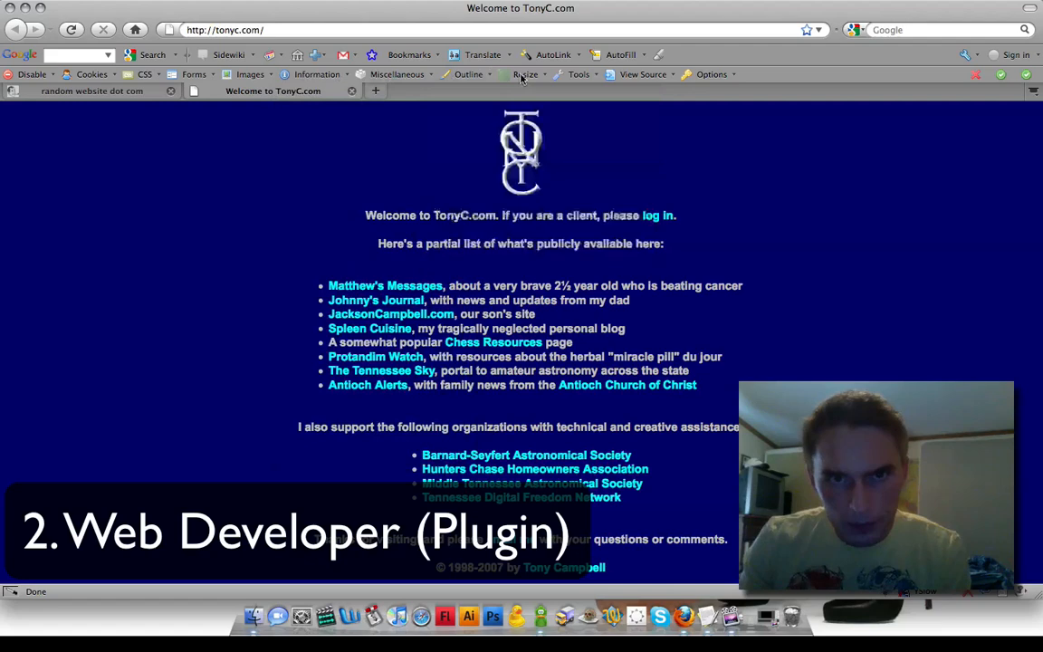
click(316, 75)
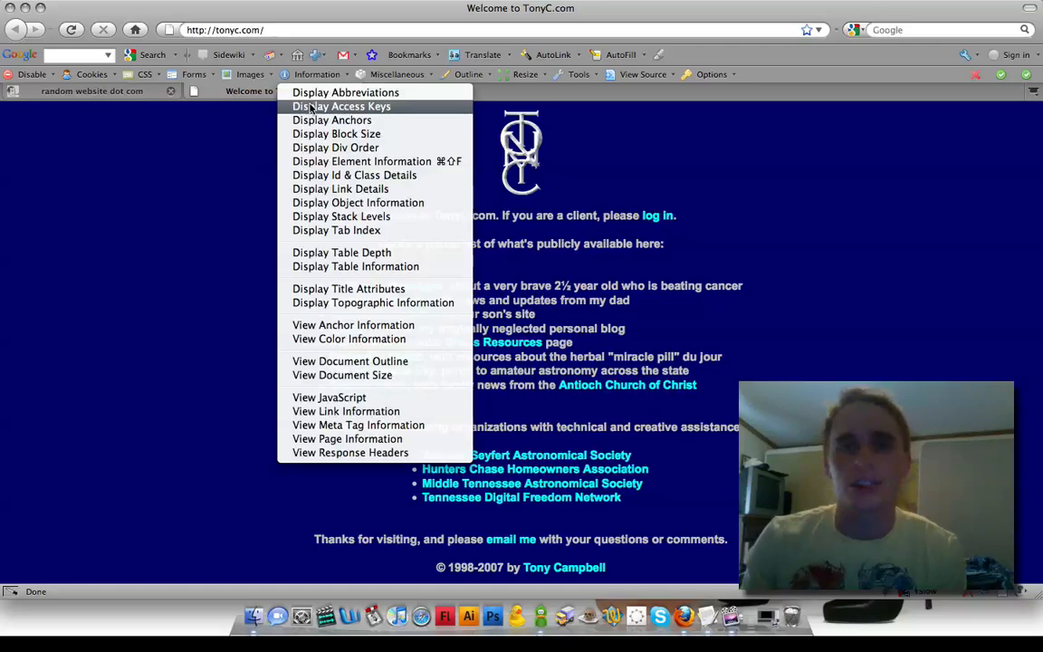
click(397, 74)
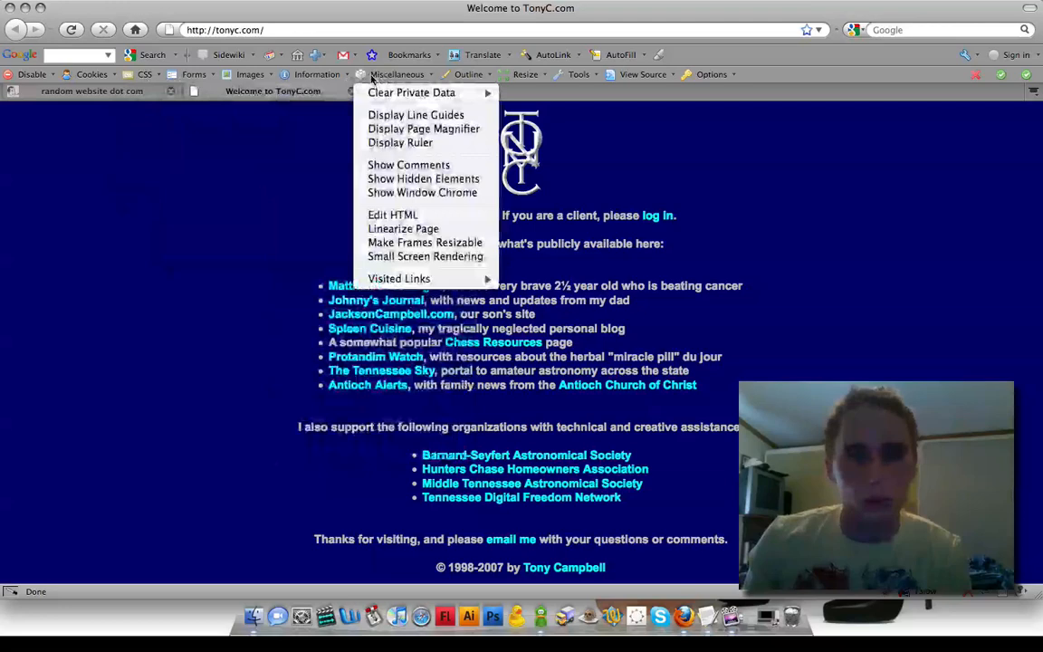
click(579, 74)
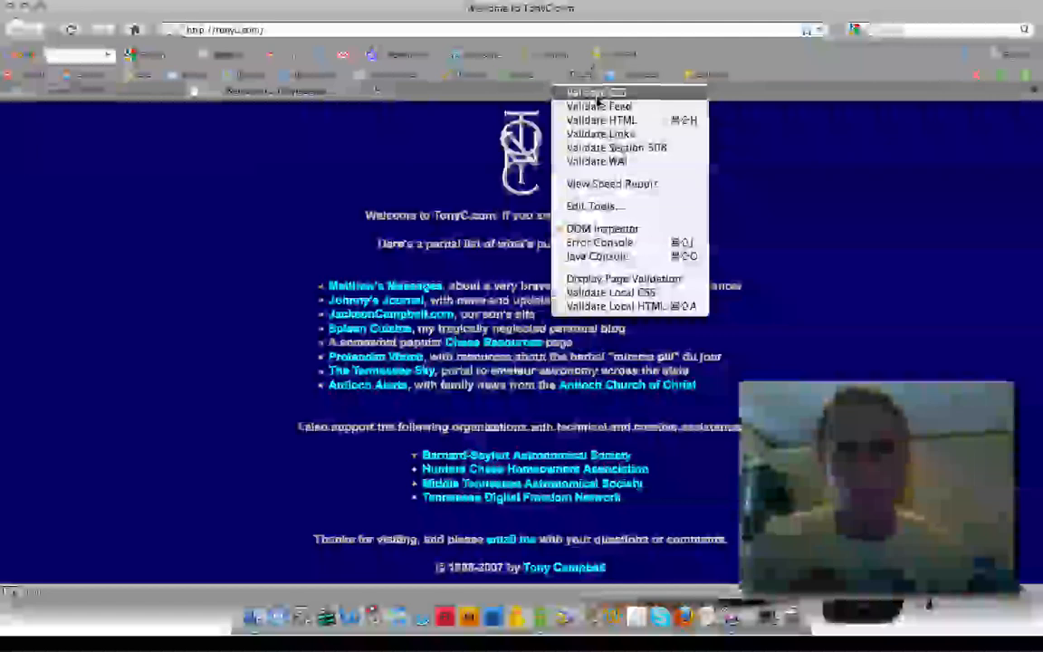
click(260, 228)
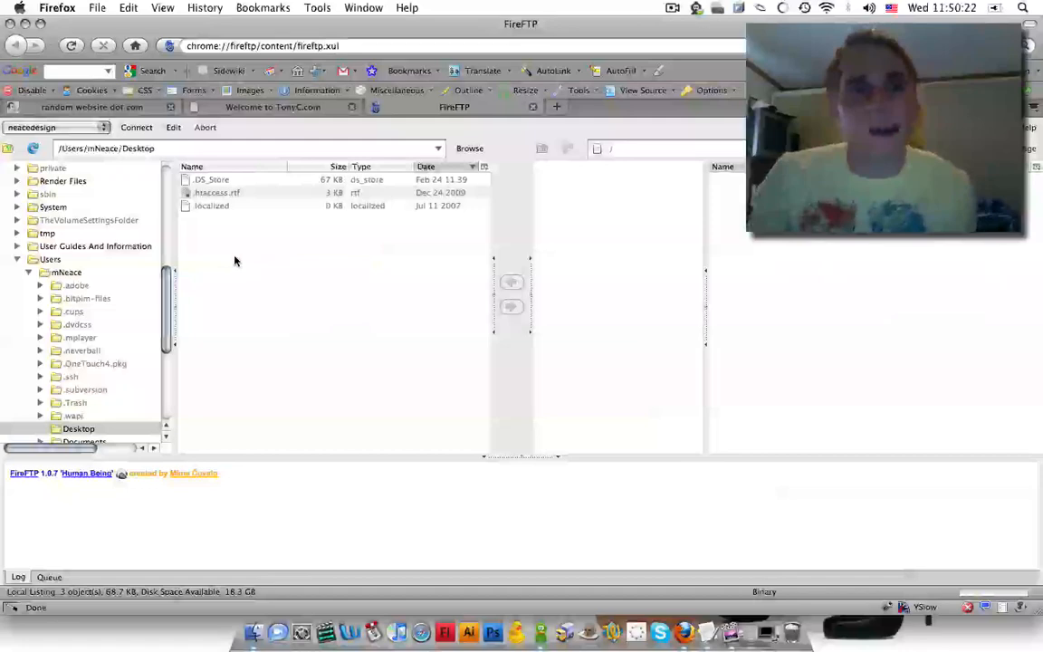
Step: Navigate FireFTP's local pane to the Users > Desktop folder
click(211, 206)
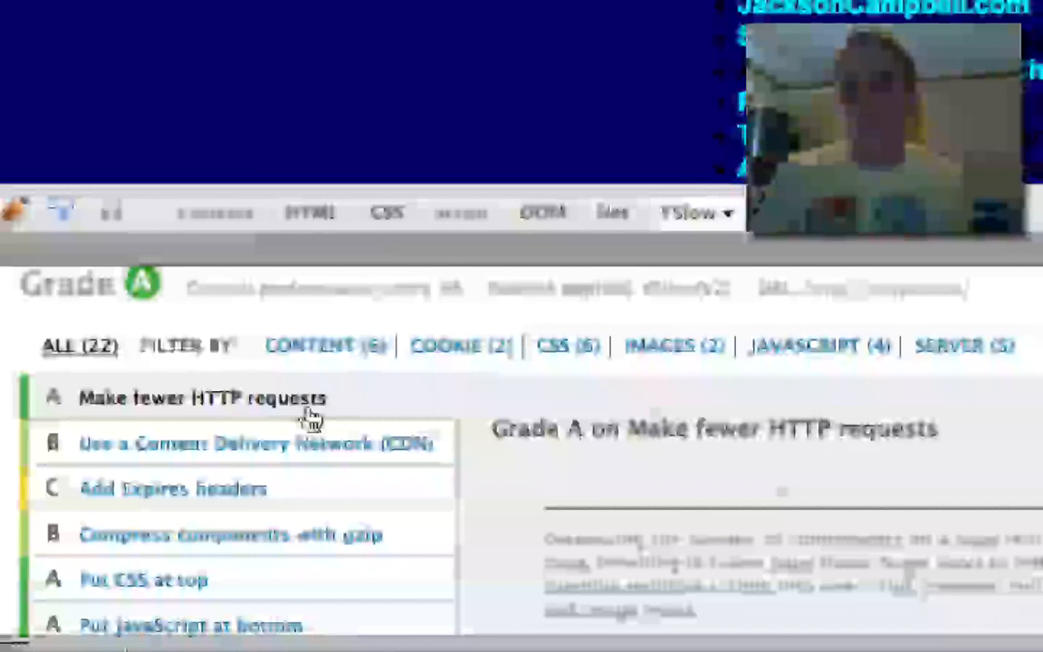
Step: Scroll through the YSlow Grade A results list for TonyC.com
scroll(down, 3)
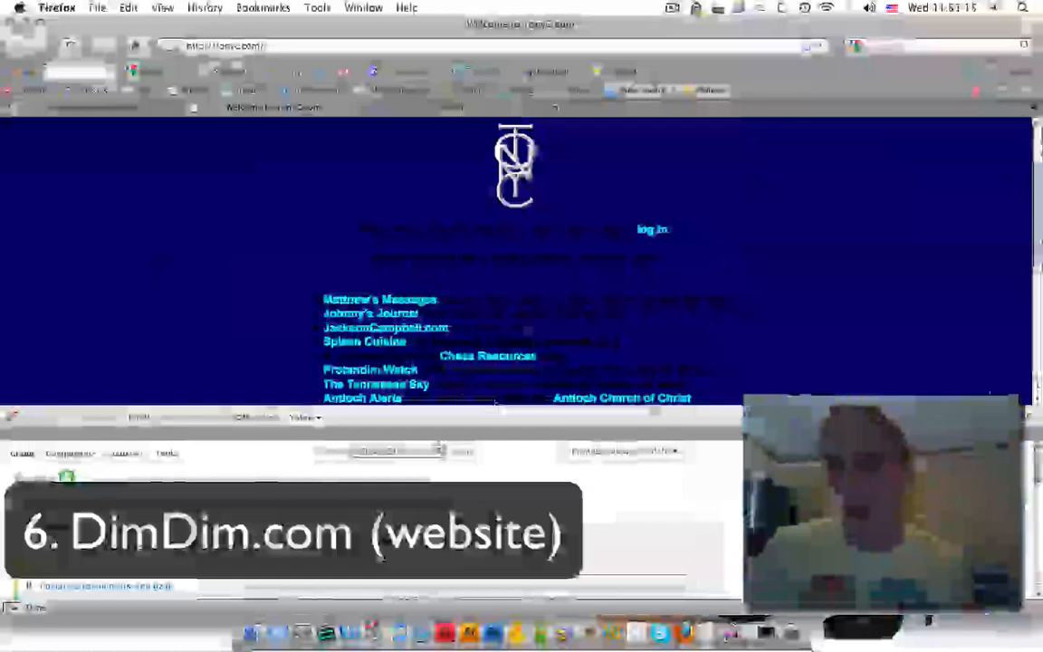
Step: Enter dimdim.com in the address bar to load the DimDim website
text(dimdim.)
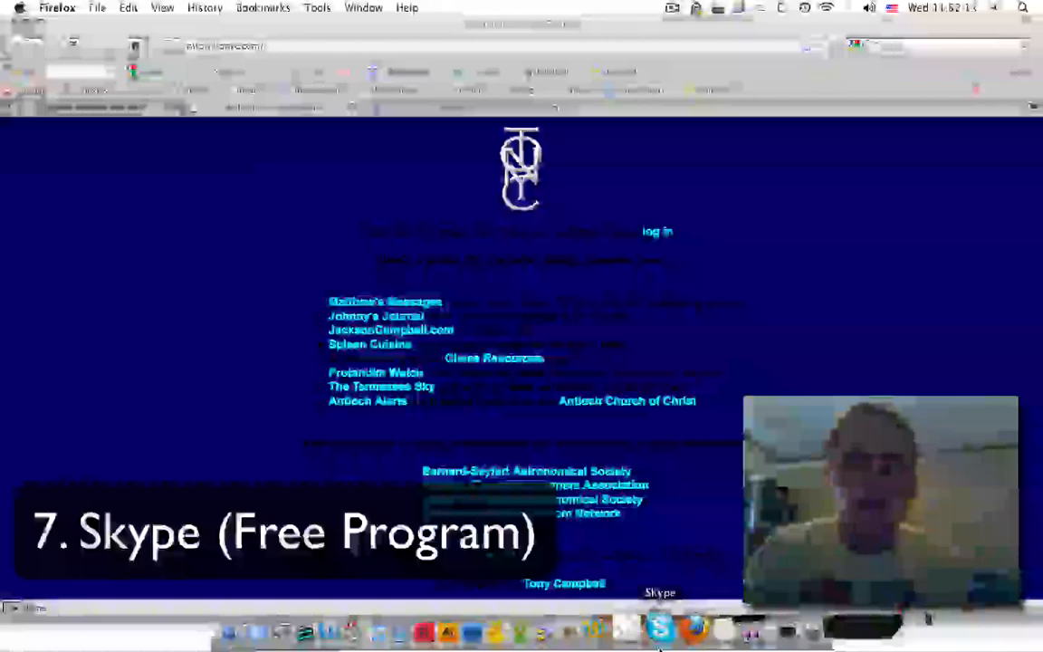
Step: Launch Skype from the Dock icon
click(660, 628)
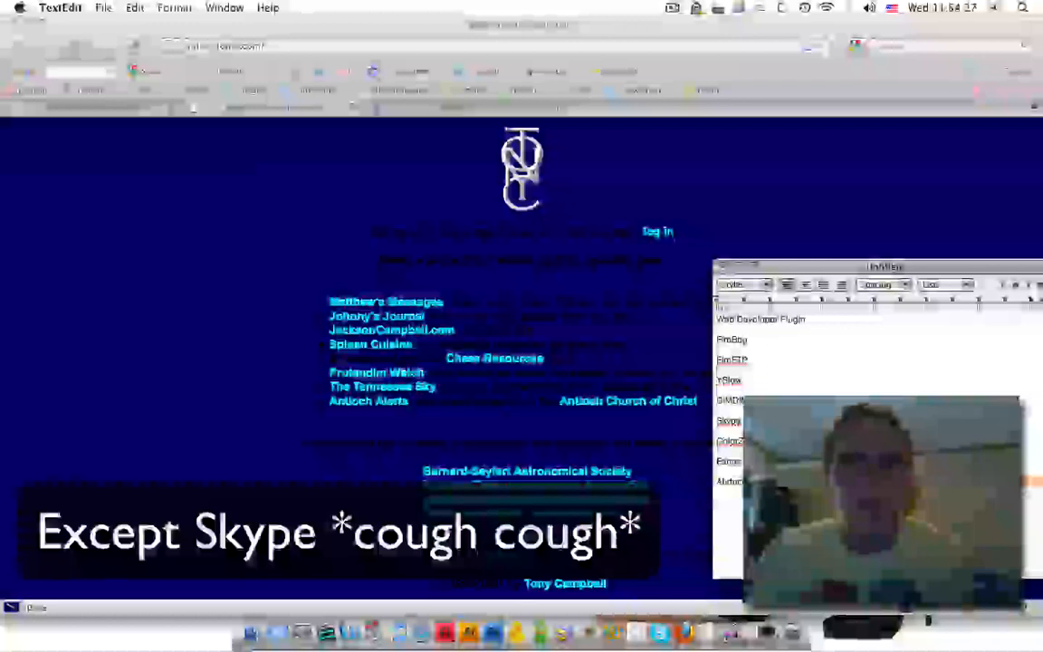
Step: Switch to the TextEdit note listing the featured plugins and programs
click(101, 8)
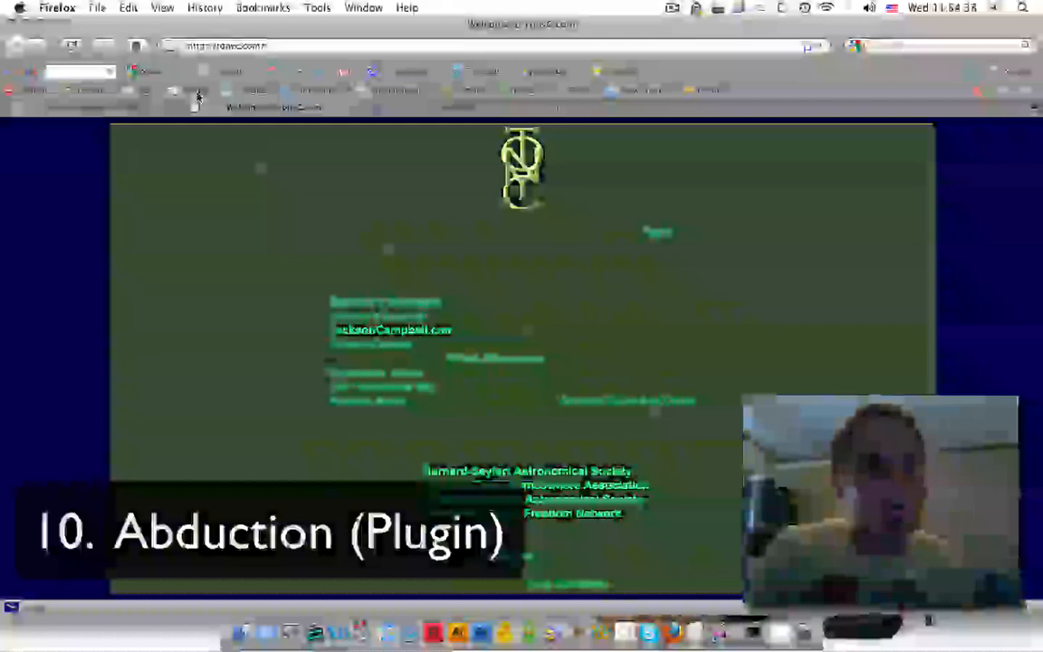
Step: Open the File menu's Save Page As Image option for the Abduction capture
click(96, 7)
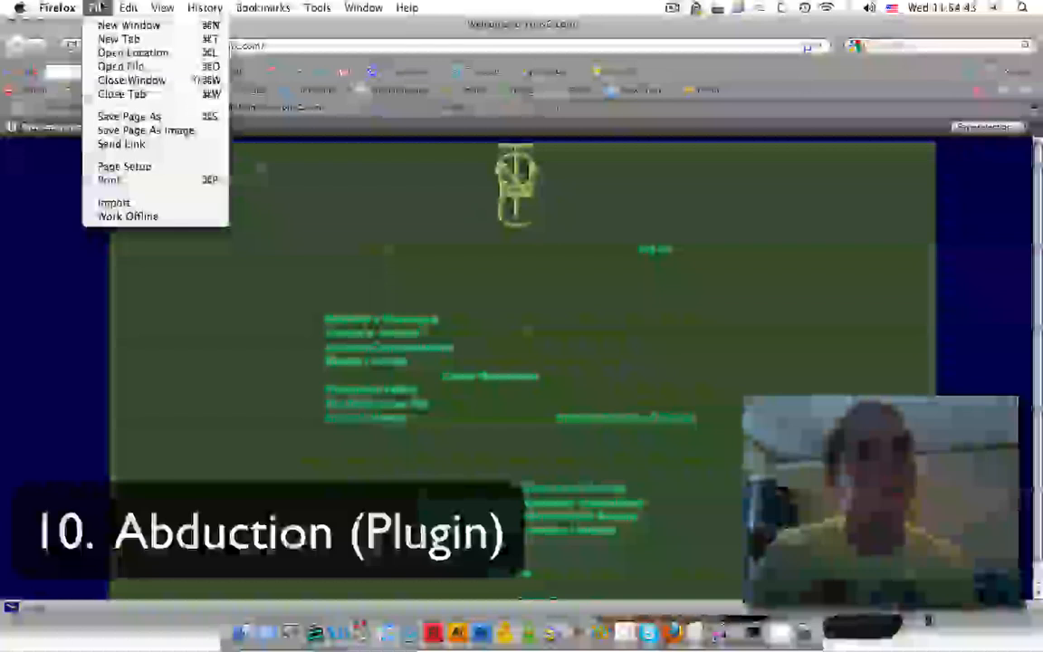